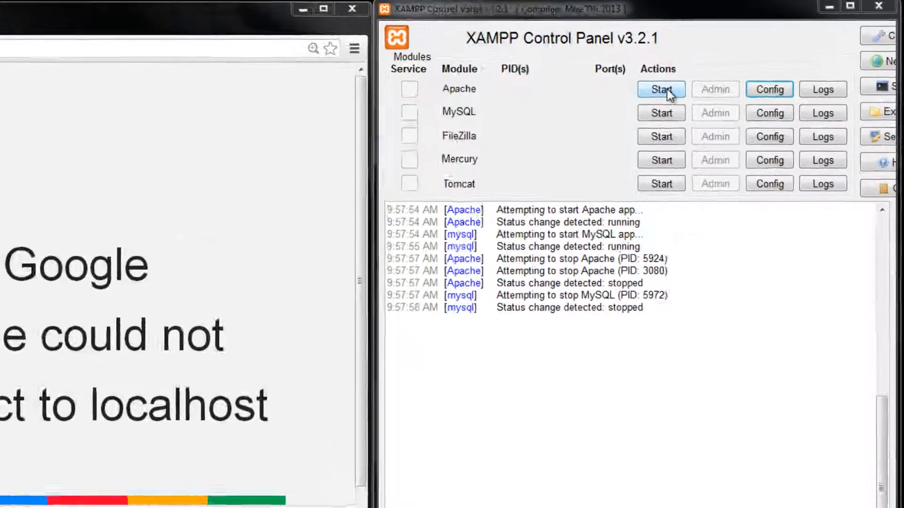
Start Apache on ports 80/443 and MySQL on 3306 from the control panel.
{"action": "left_click", "coordinate": [661, 89]}
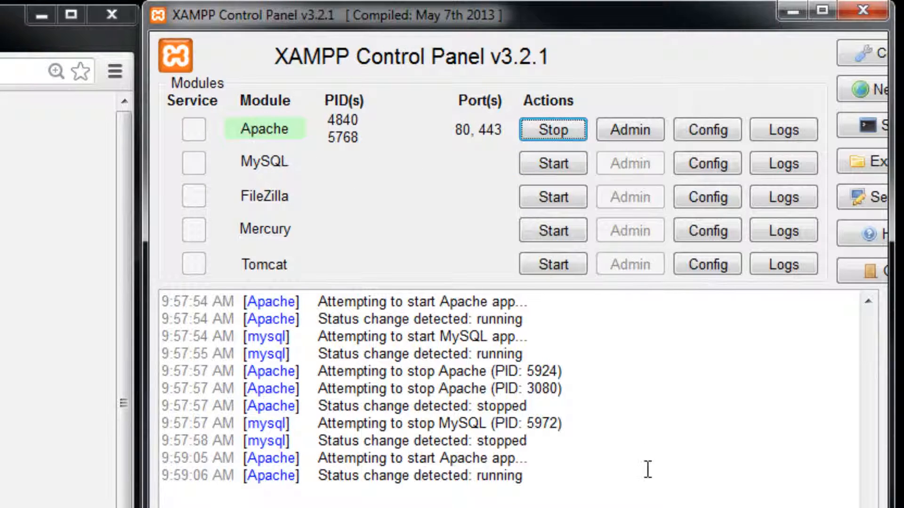
{"action": "type", "text": "busy..."}
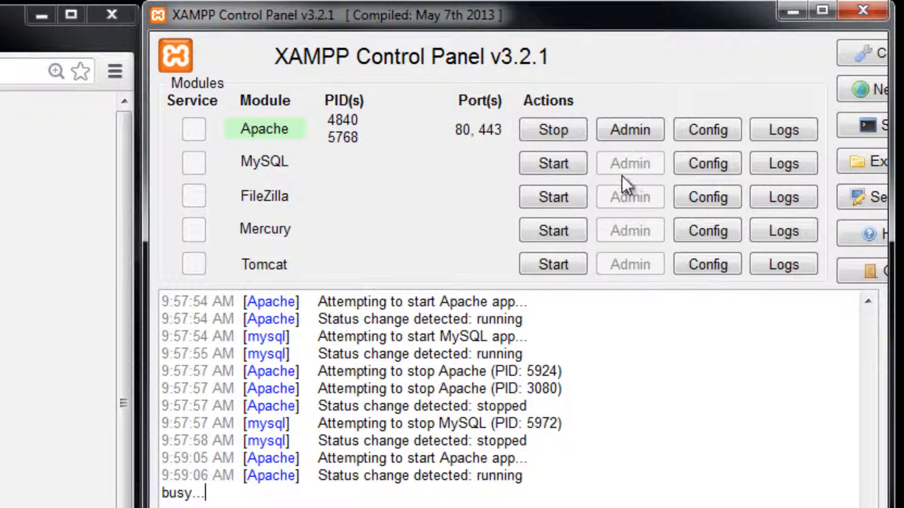
{"action": "left_click", "coordinate": [551, 163]}
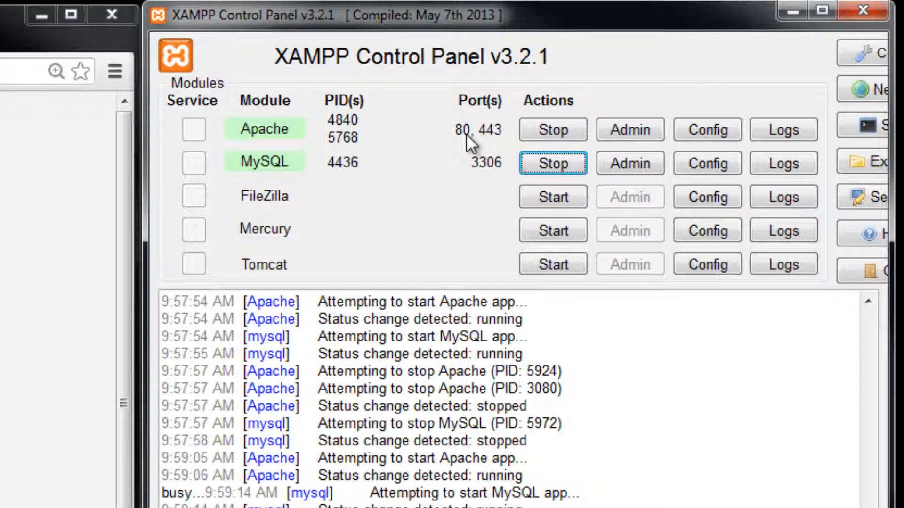
{"action": "mouse_move", "coordinate": [706, 129]}
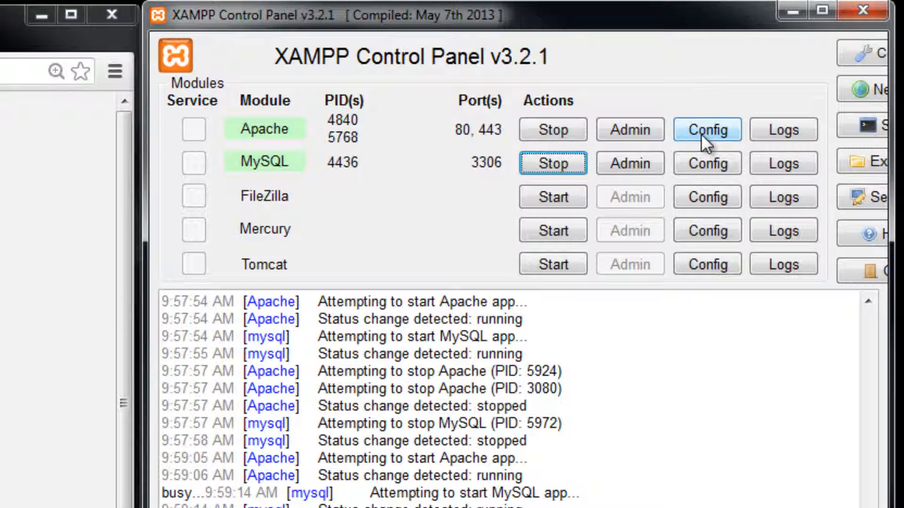
Open Apache's httpd.conf from the Config menu for editing.
{"action": "left_click", "coordinate": [706, 129]}
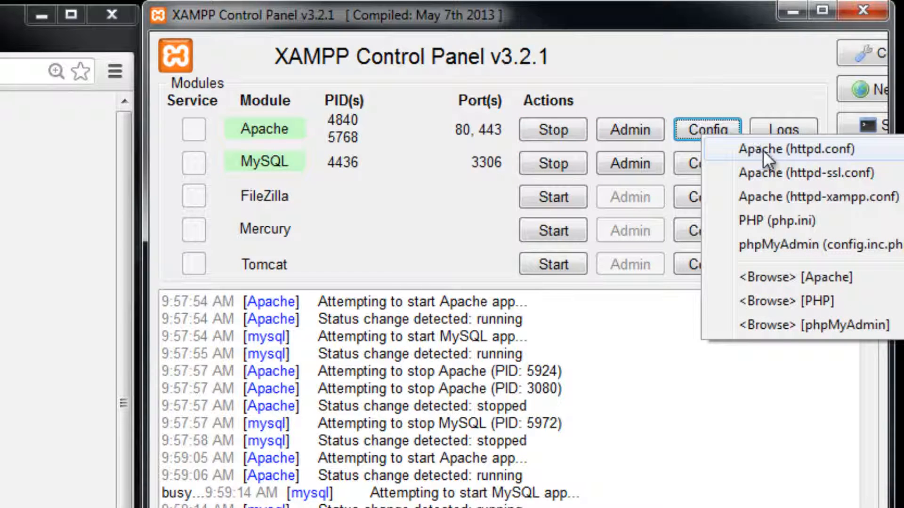
{"action": "mouse_move", "coordinate": [806, 160]}
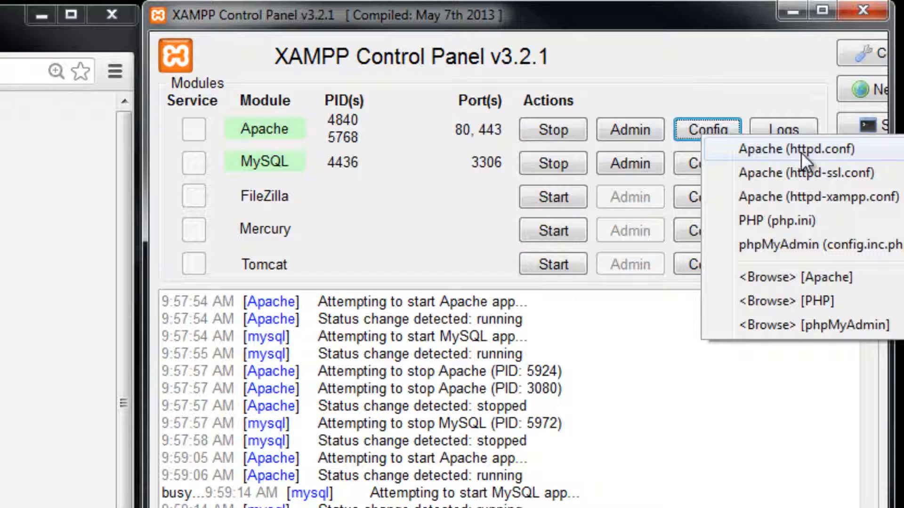
{"action": "mouse_move", "coordinate": [828, 163]}
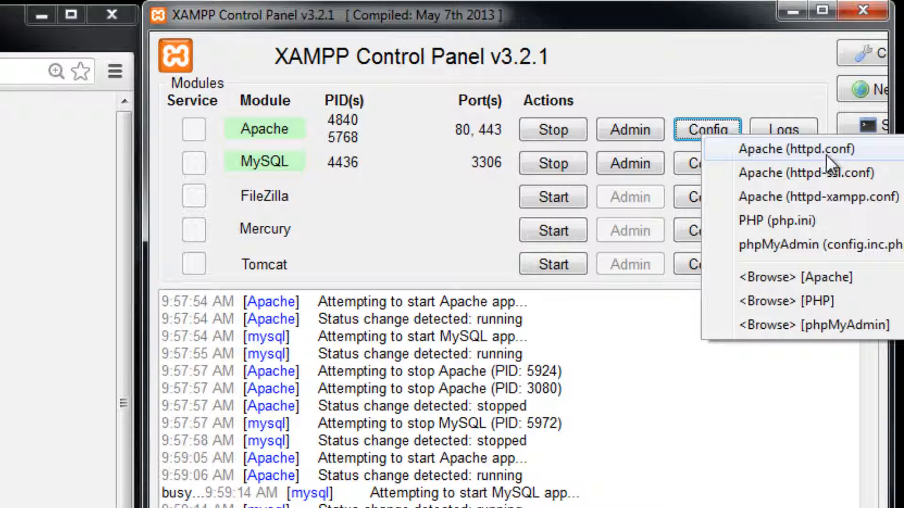
{"action": "mouse_move", "coordinate": [847, 163]}
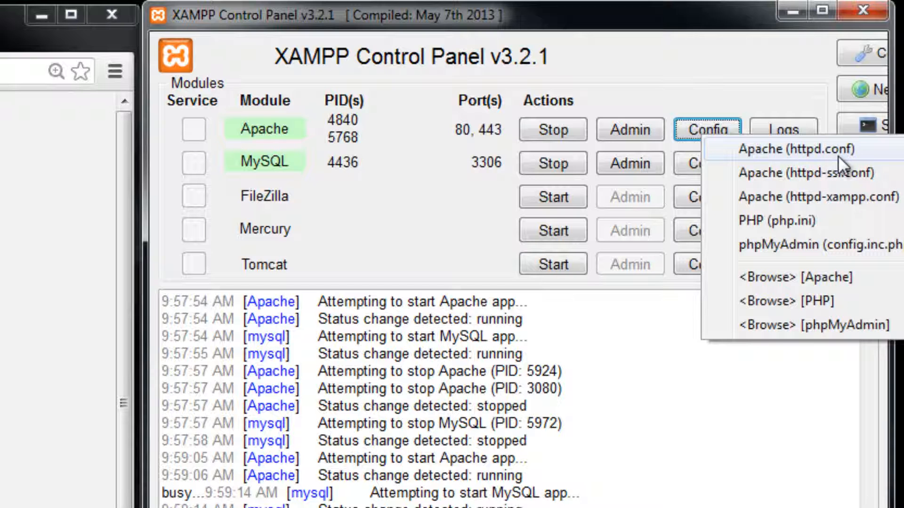
{"action": "left_click", "coordinate": [796, 150]}
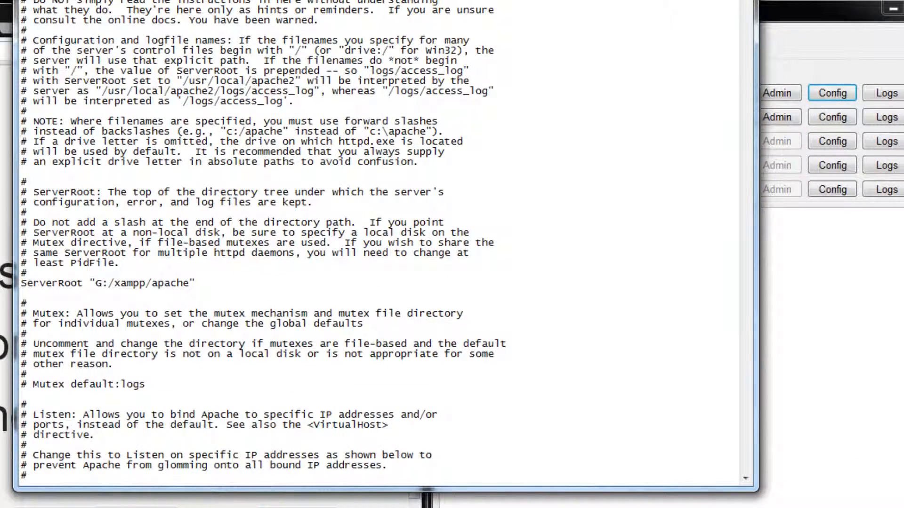
Edit the Listen directive to read Listen 82 and close the file.
{"action": "scroll", "scroll_direction": "down", "scroll_amount": 3}
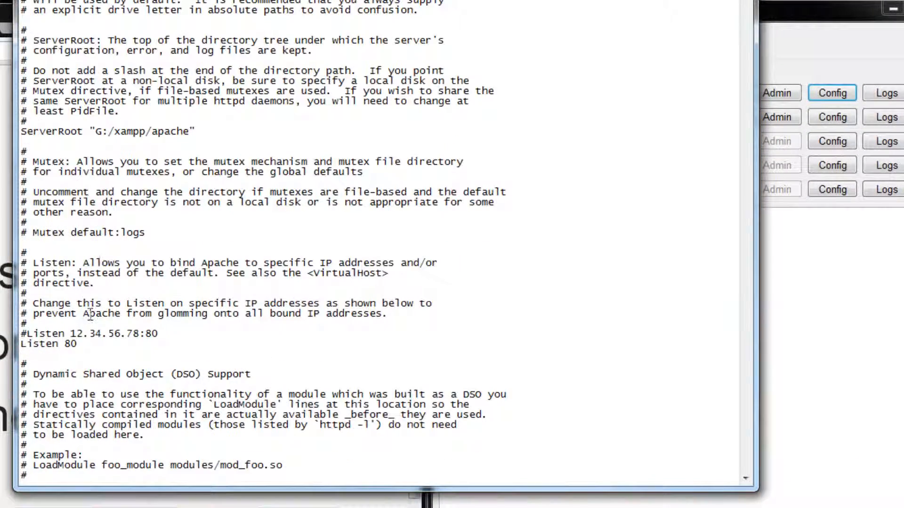
{"action": "double_click", "coordinate": [70, 345]}
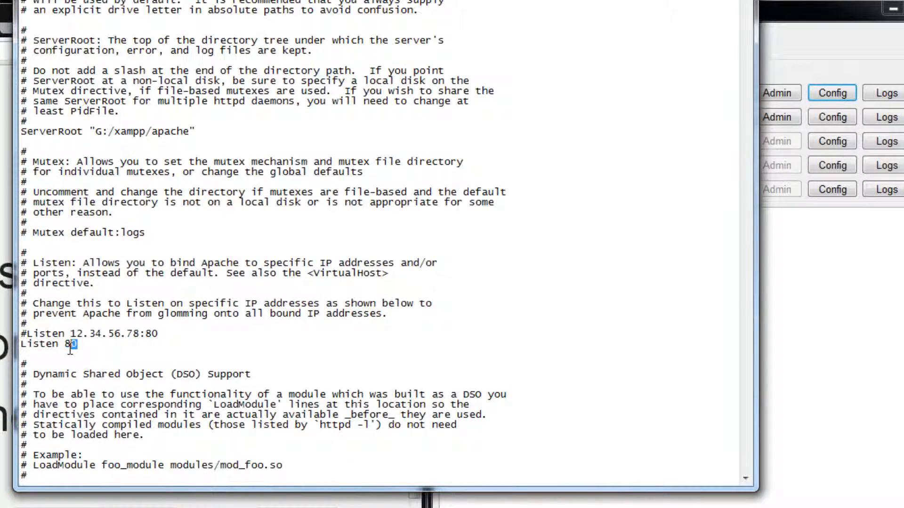
{"action": "mouse_move", "coordinate": [78, 369]}
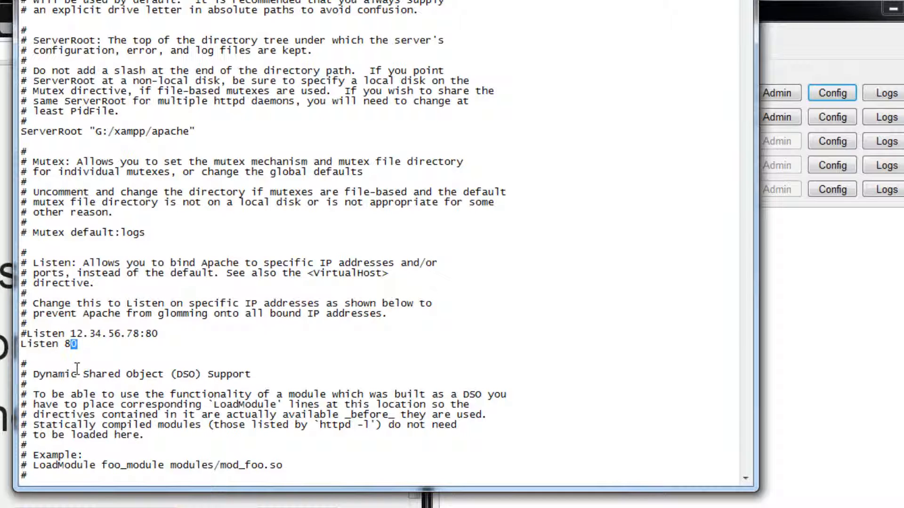
{"action": "type", "text": "2"}
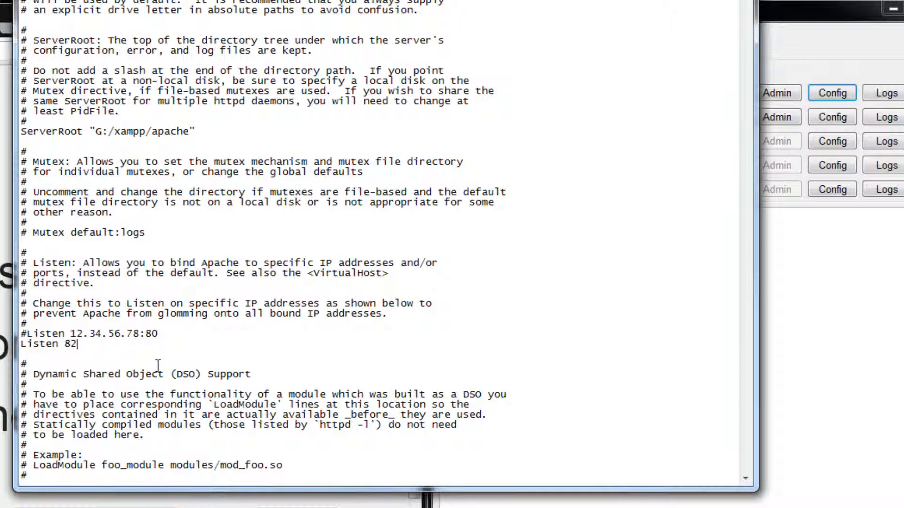
{"action": "scroll", "scroll_direction": "down", "scroll_amount": 3}
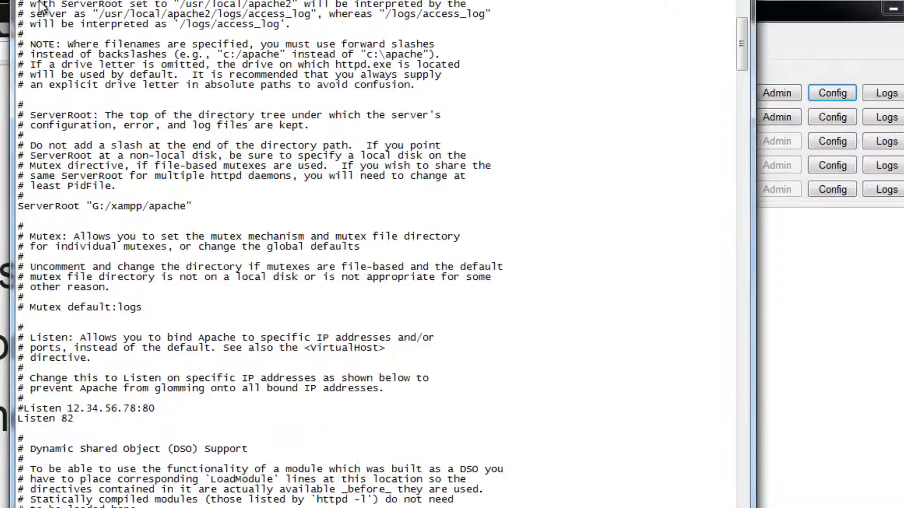
{"action": "left_click", "coordinate": [19, 137]}
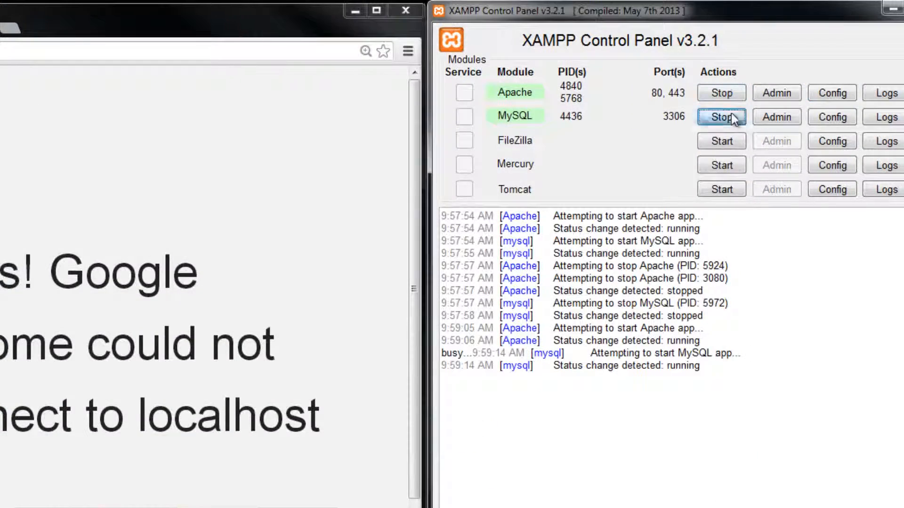
Stop MySQL, then set Chrome's address to localhost:82 to try the new port.
{"action": "left_click", "coordinate": [721, 117]}
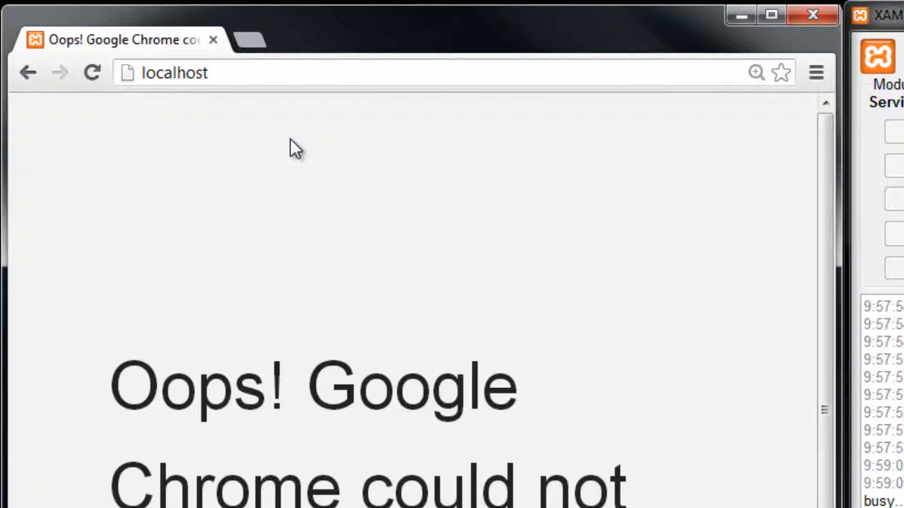
{"action": "left_click", "coordinate": [173, 73]}
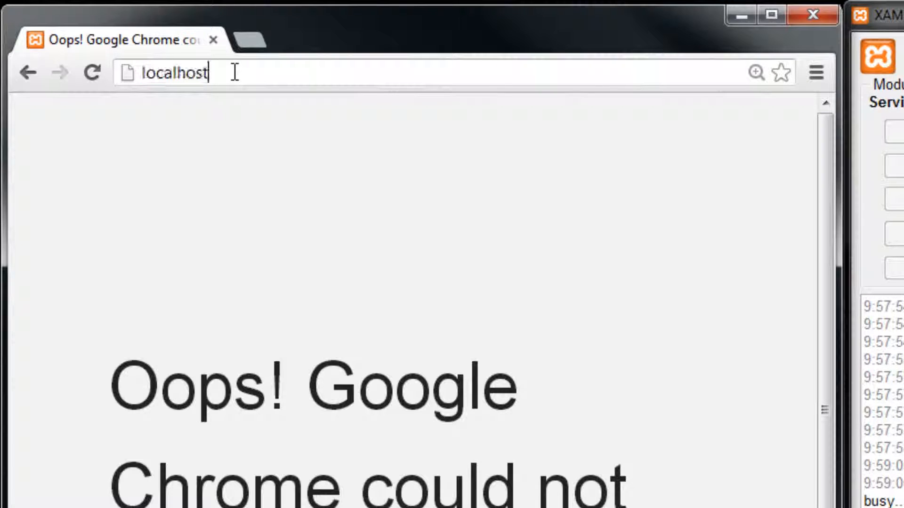
{"action": "type", "text": ":82"}
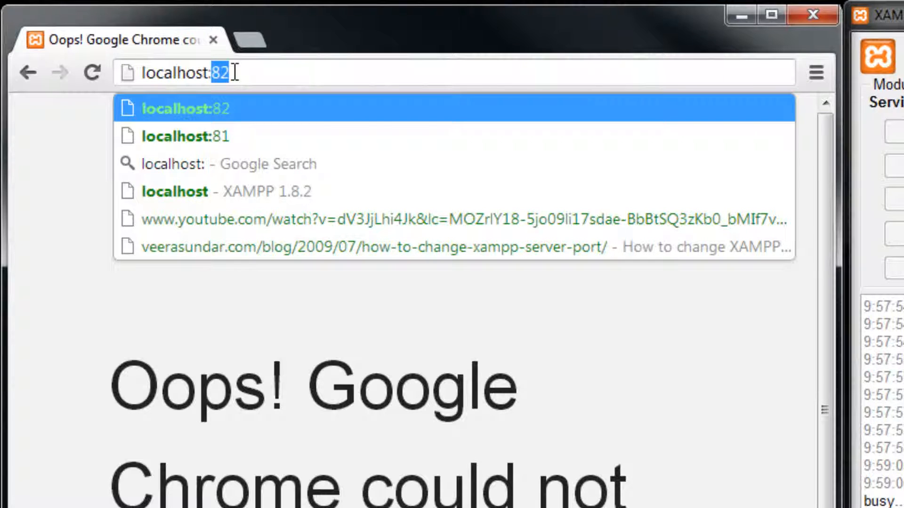